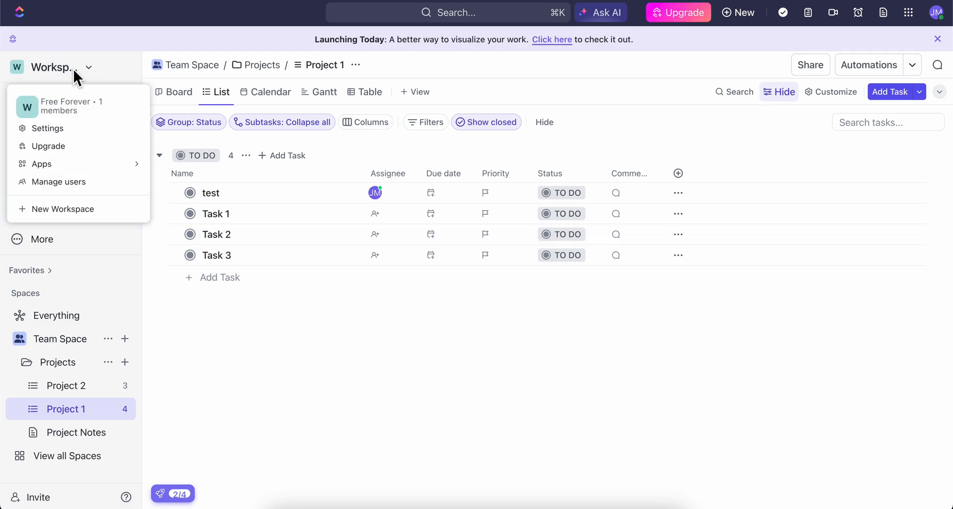
mouse_move(61, 182)
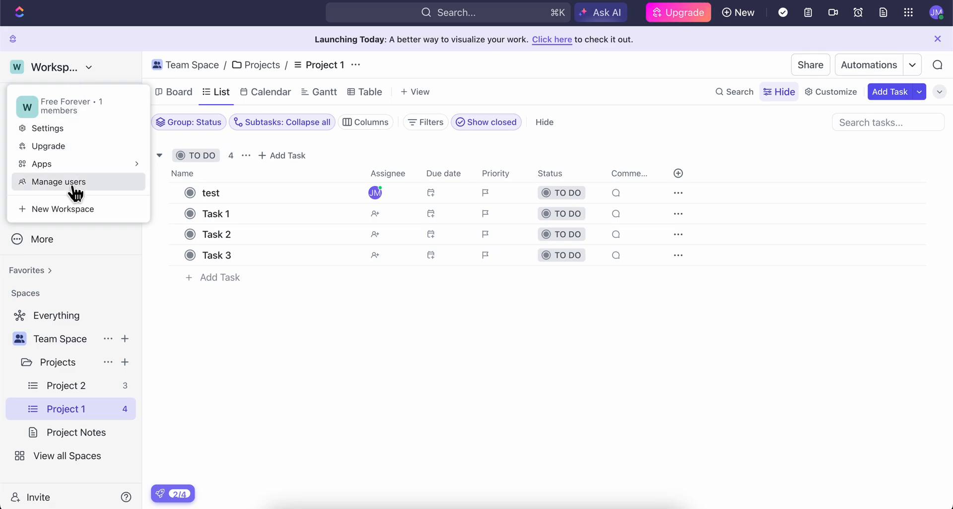
Go to Manage users to reach the Manage people page with its invite-by-email field.
click(59, 181)
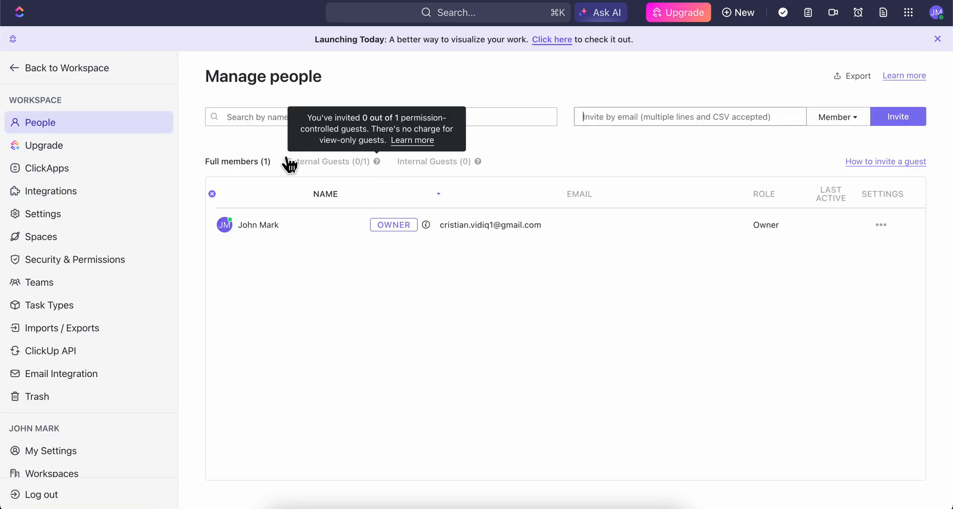
mouse_move(455, 251)
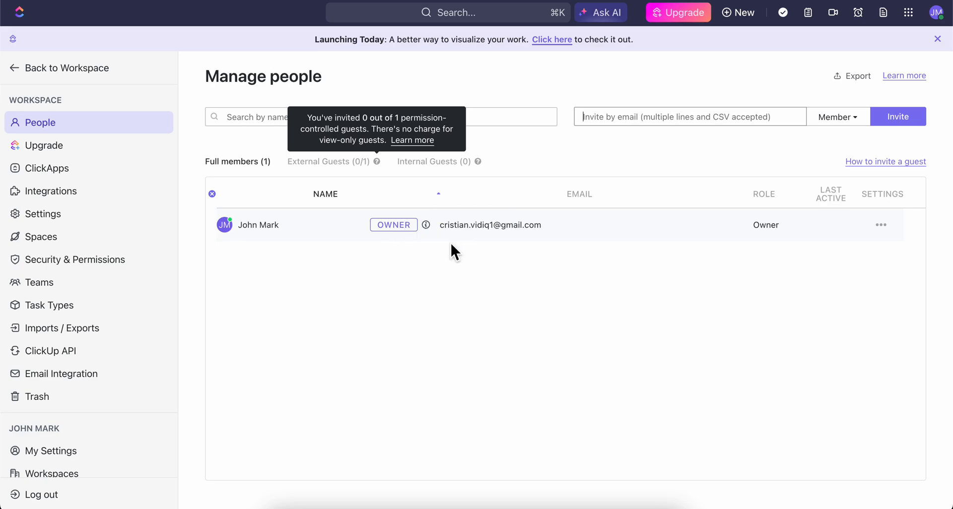
mouse_move(479, 310)
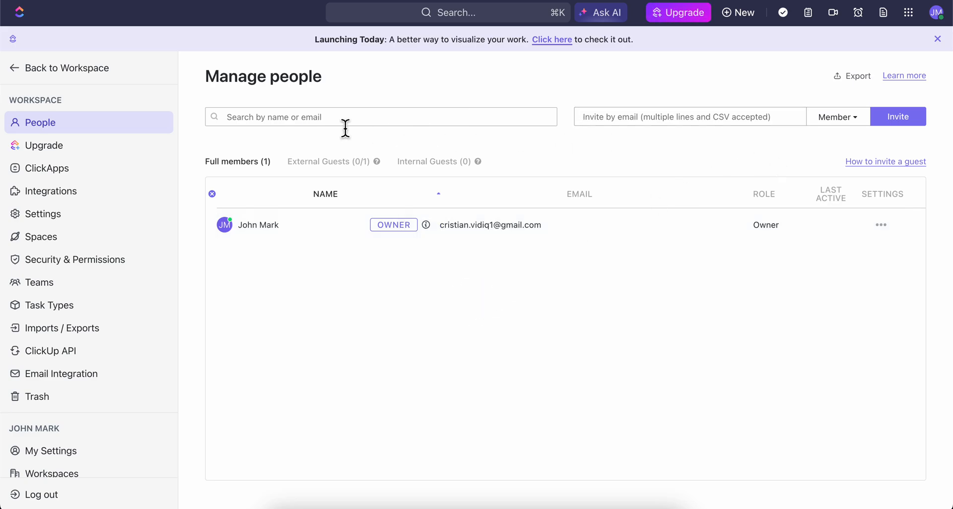
mouse_move(333, 109)
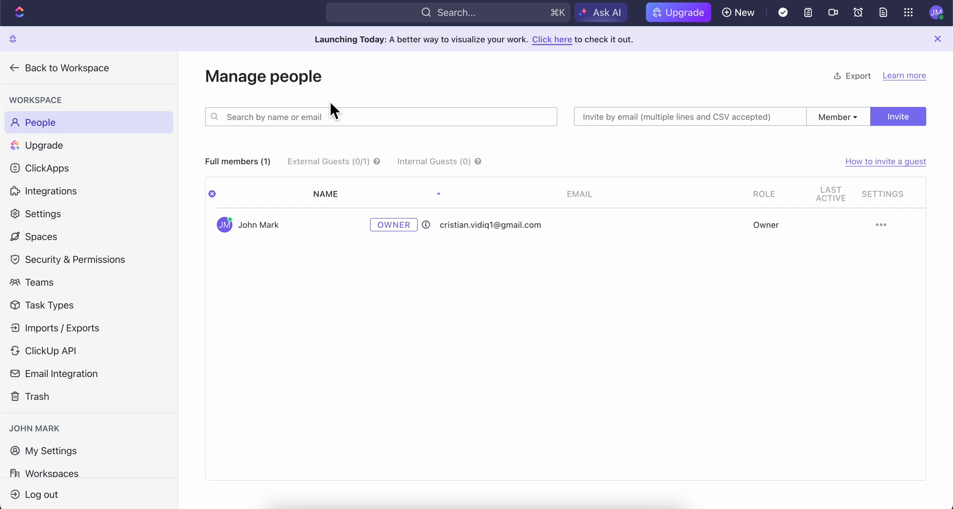
mouse_move(795, 127)
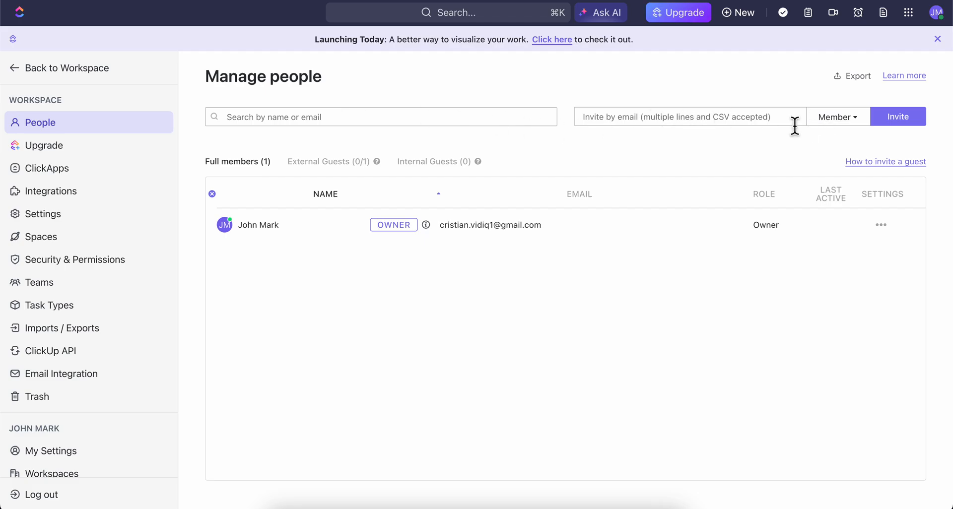
mouse_move(836, 117)
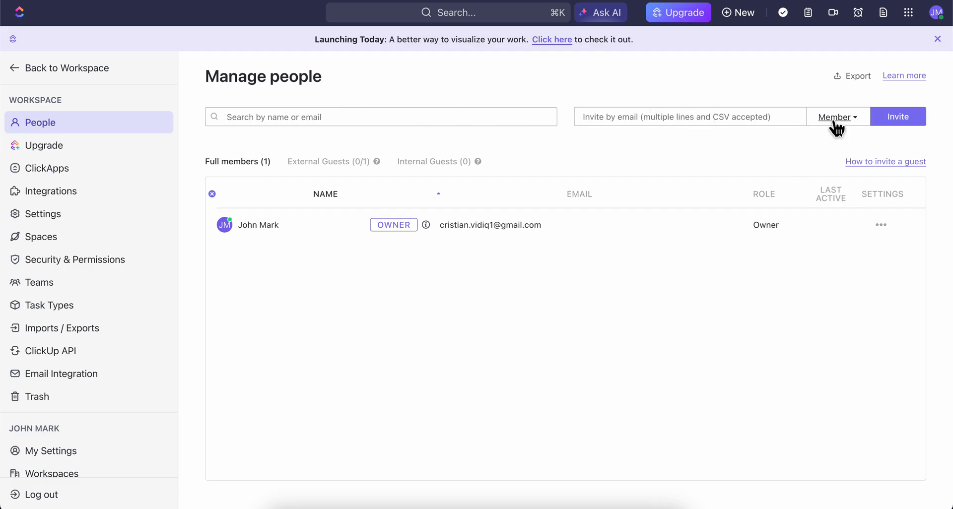
Expand the invite role selector to list Member, Guest and Admin with their descriptions.
click(835, 117)
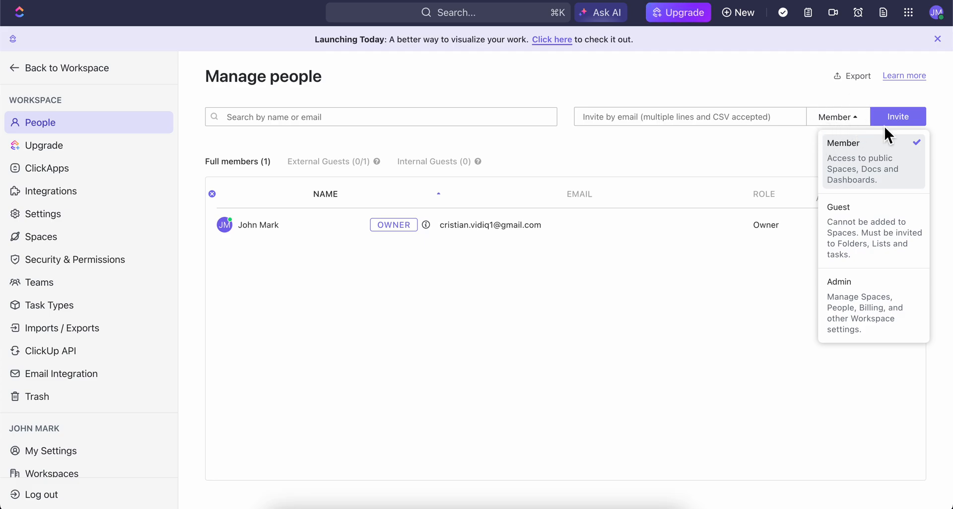
mouse_move(846, 143)
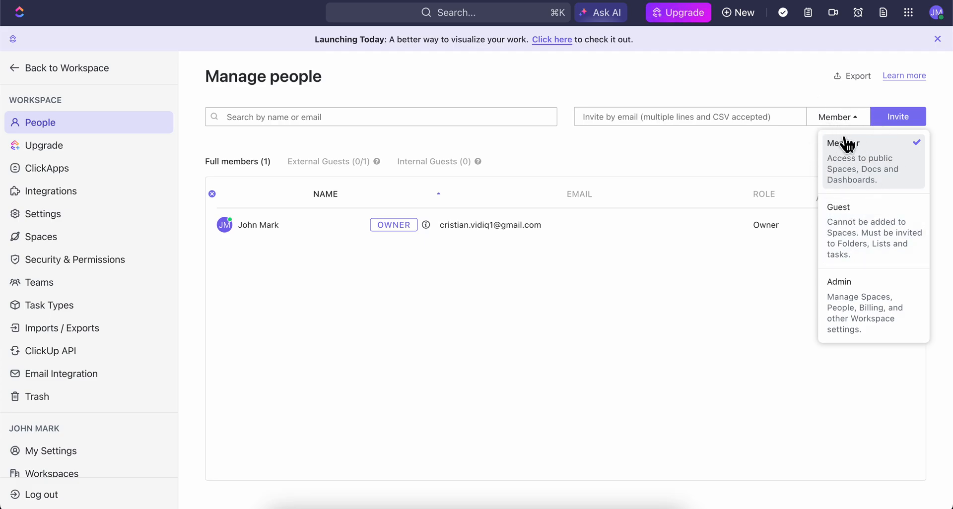
mouse_move(846, 177)
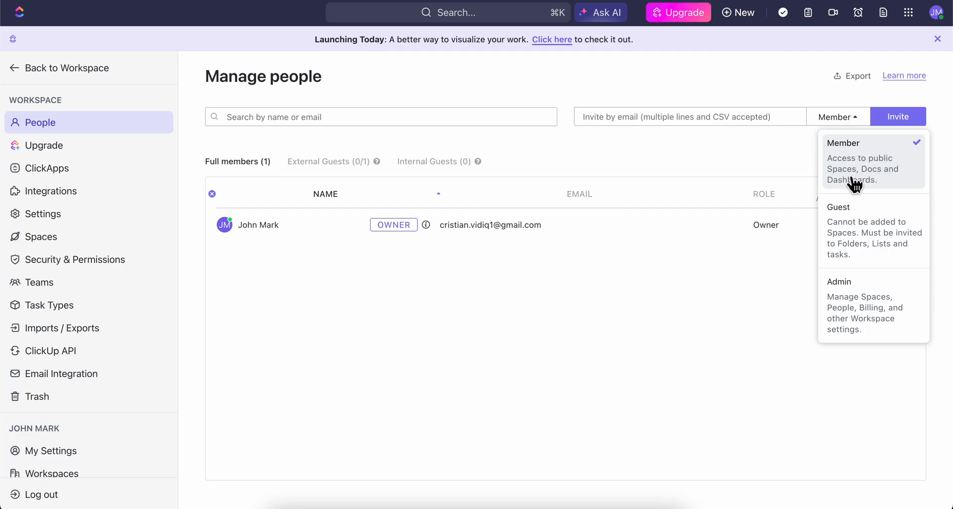
mouse_move(866, 236)
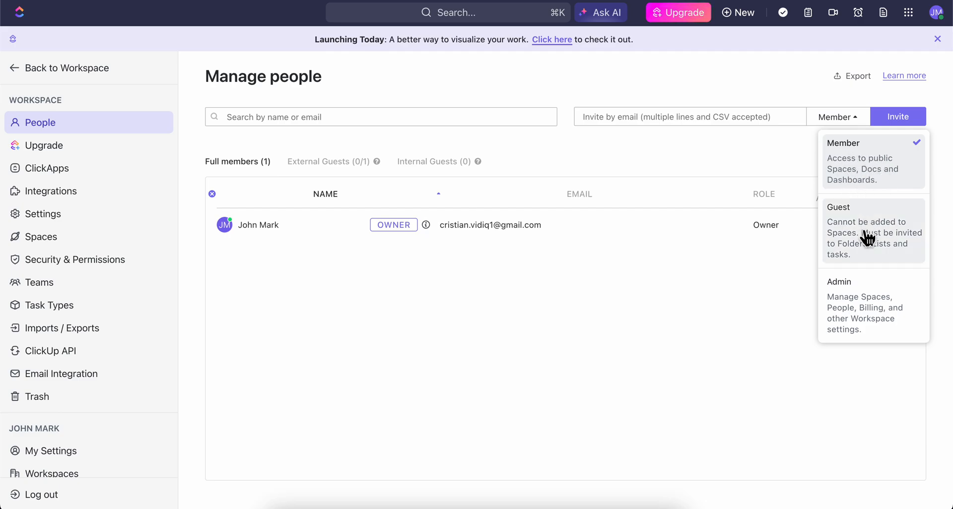
mouse_move(890, 251)
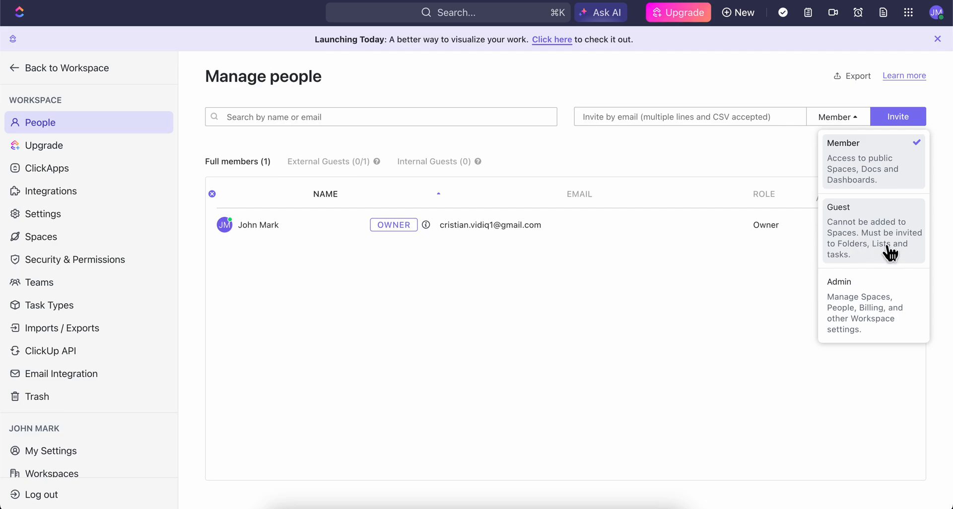
mouse_move(888, 261)
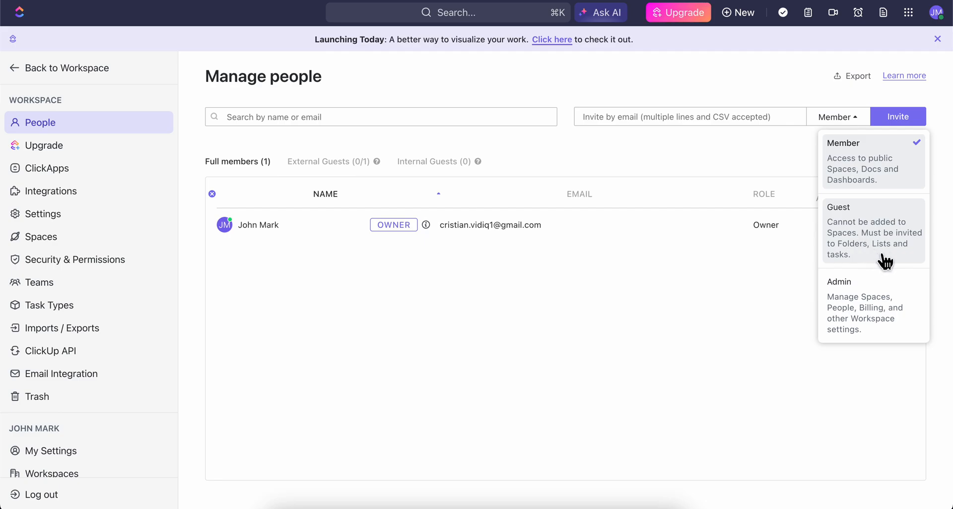
mouse_move(882, 318)
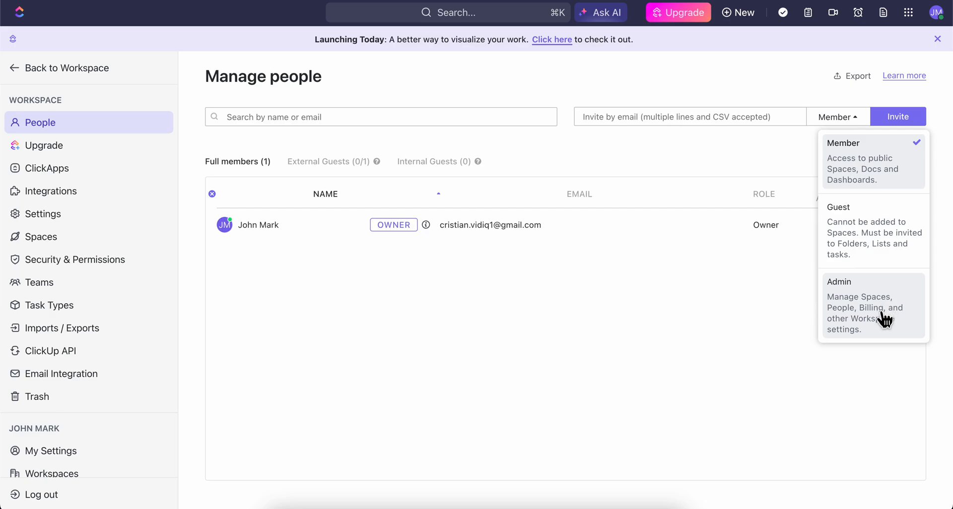
mouse_move(873, 327)
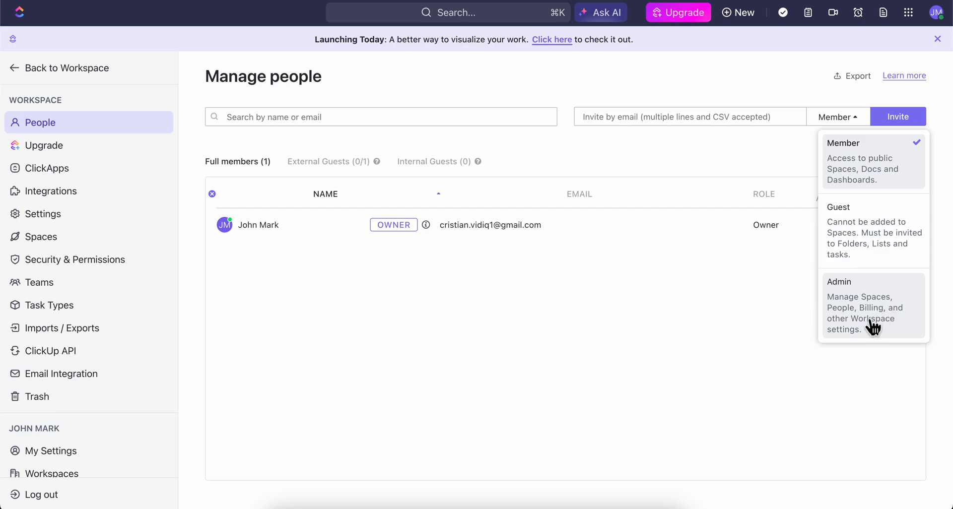
mouse_move(855, 318)
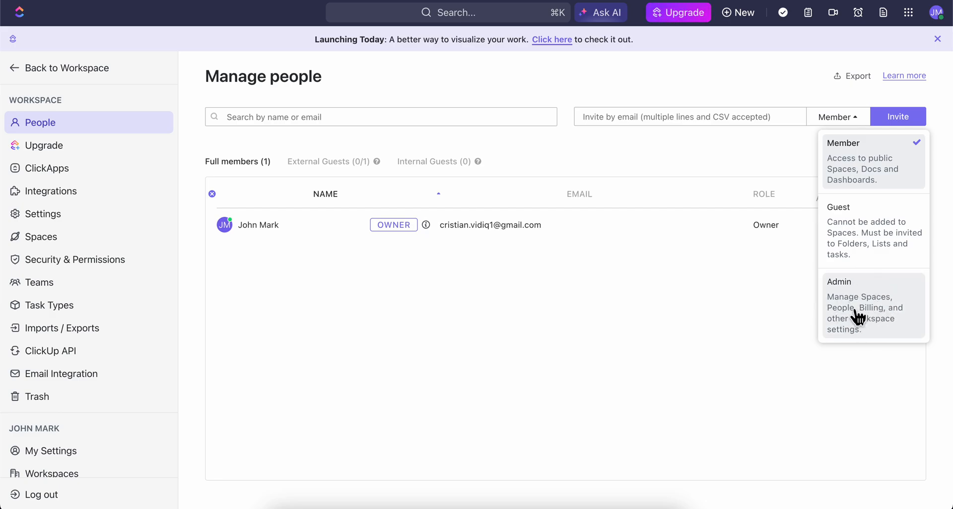
mouse_move(733, 126)
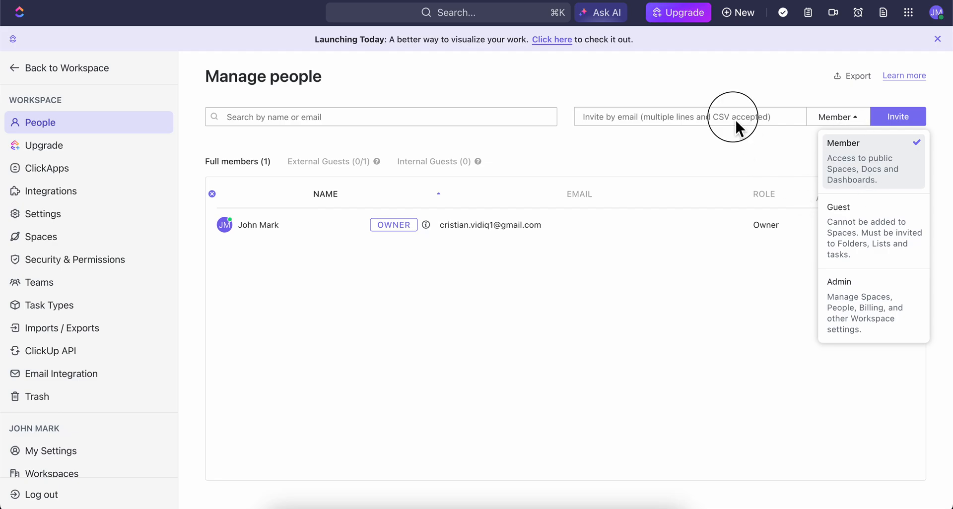
Dismiss the role list, keeping Member as the chosen invite role.
click(657, 161)
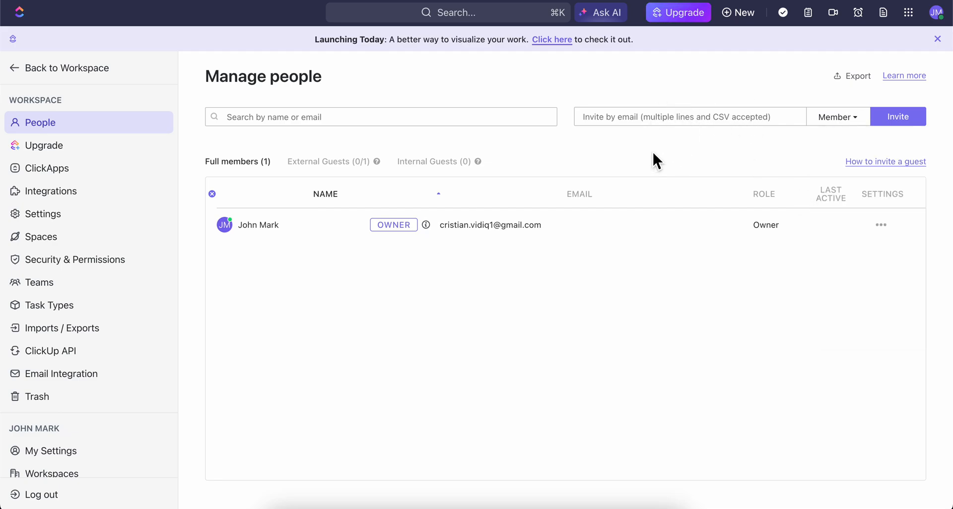
mouse_move(824, 134)
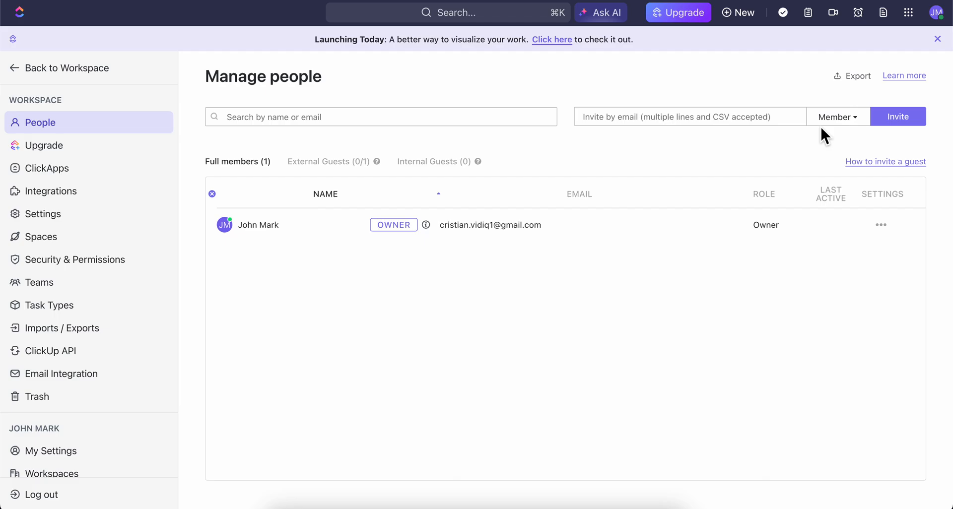
mouse_move(755, 239)
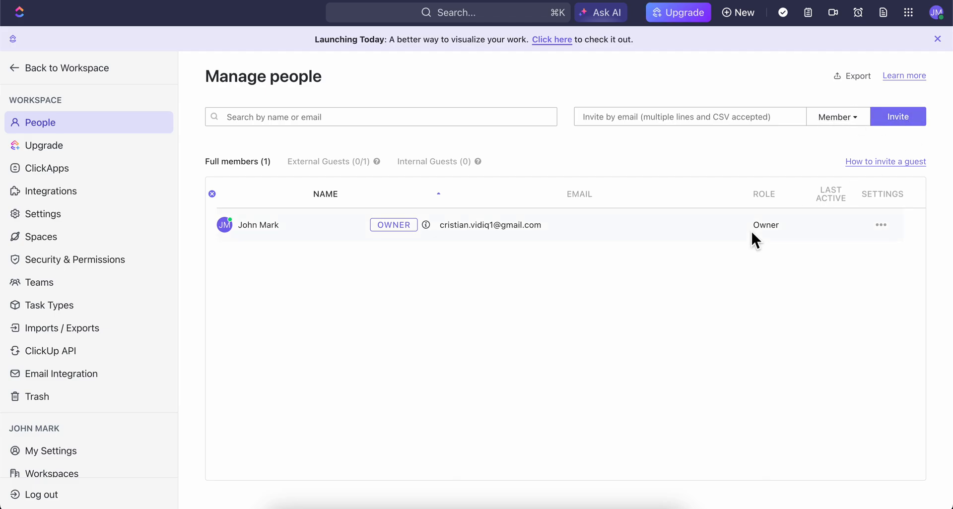
mouse_move(521, 167)
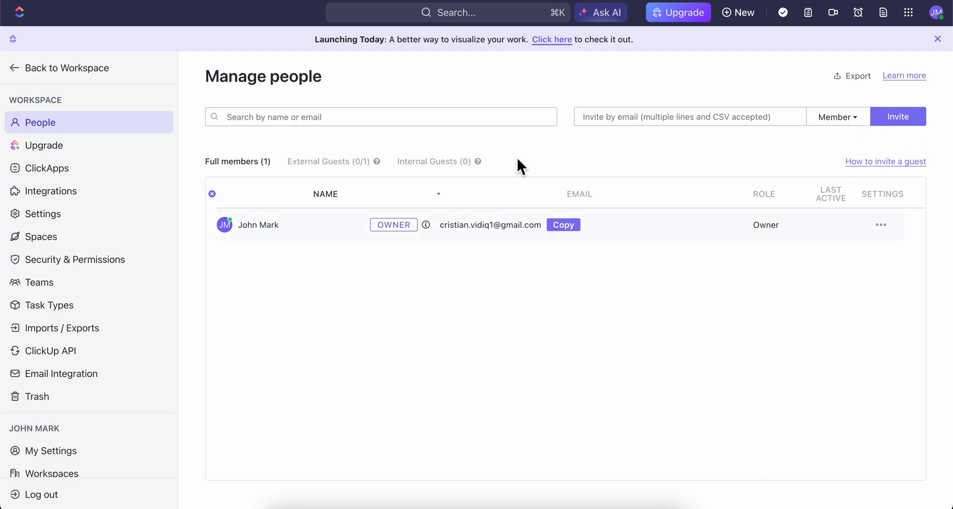
mouse_move(453, 202)
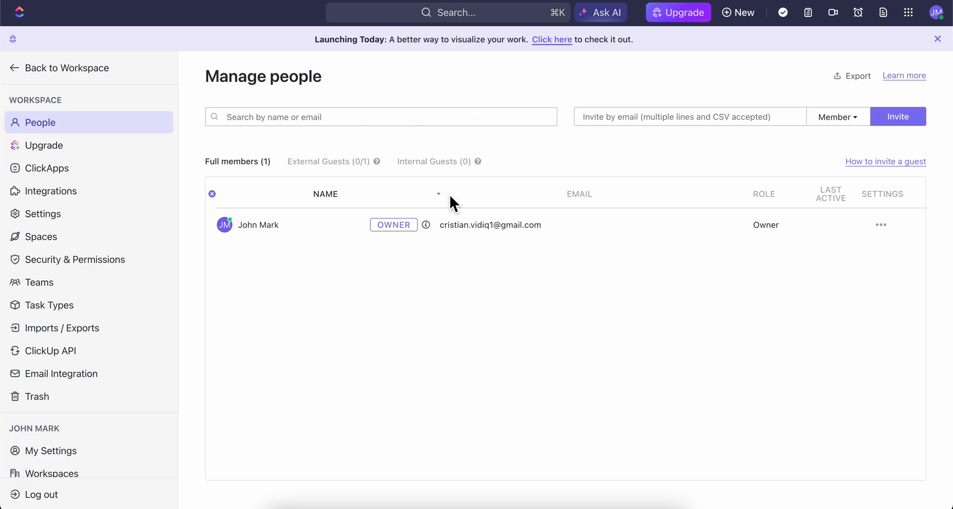
mouse_move(20, 72)
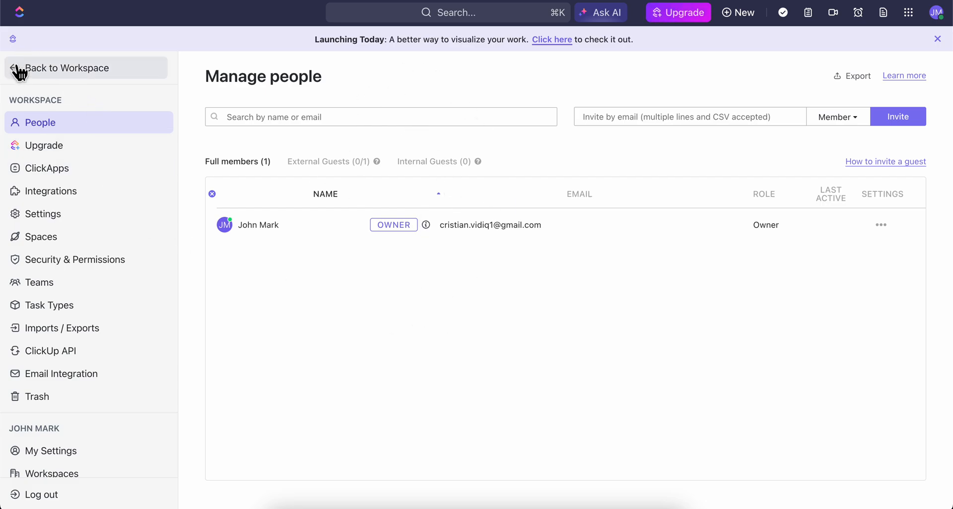
Return from settings to the Team Space overview via Back to Workspace.
click(66, 68)
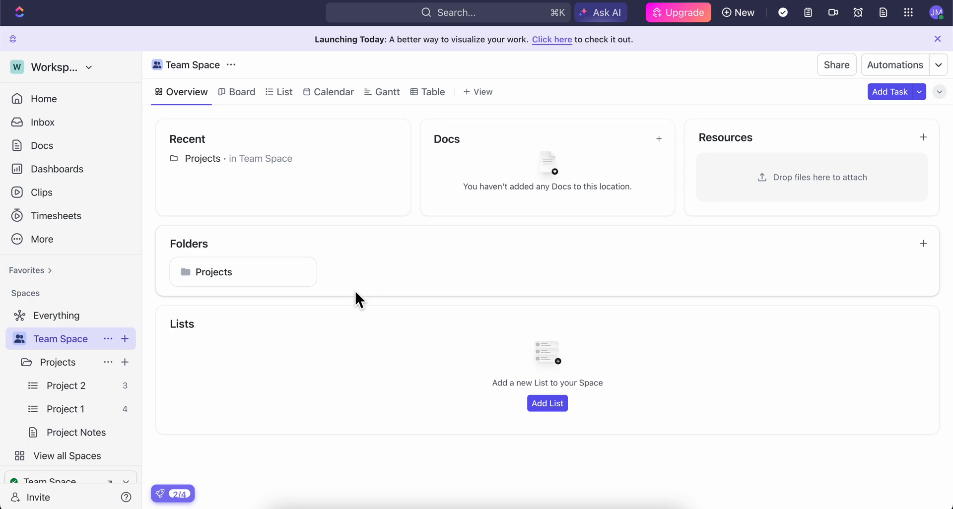
mouse_move(507, 307)
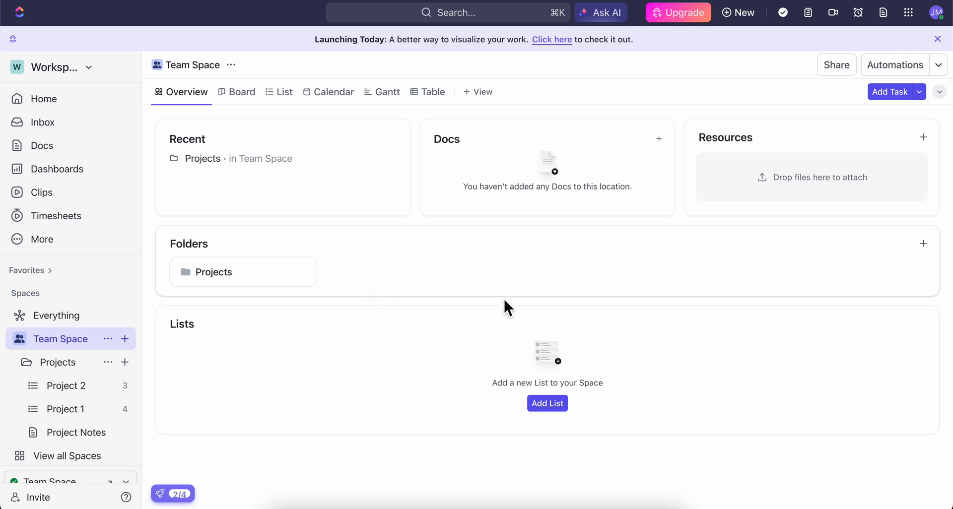
mouse_move(701, 273)
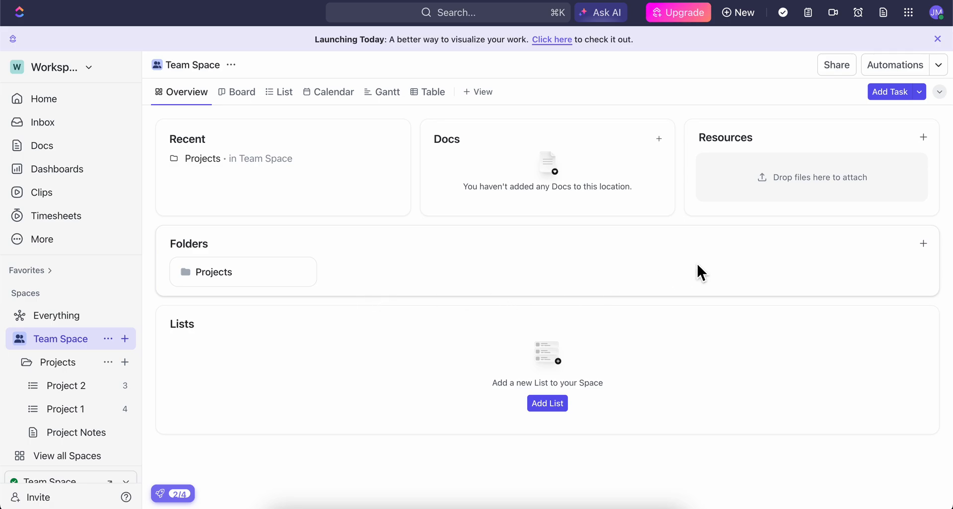